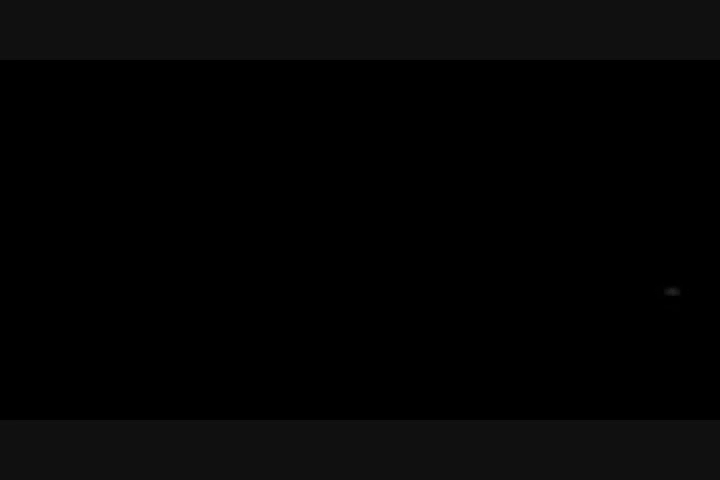
pyautogui.moveTo(110, 293)
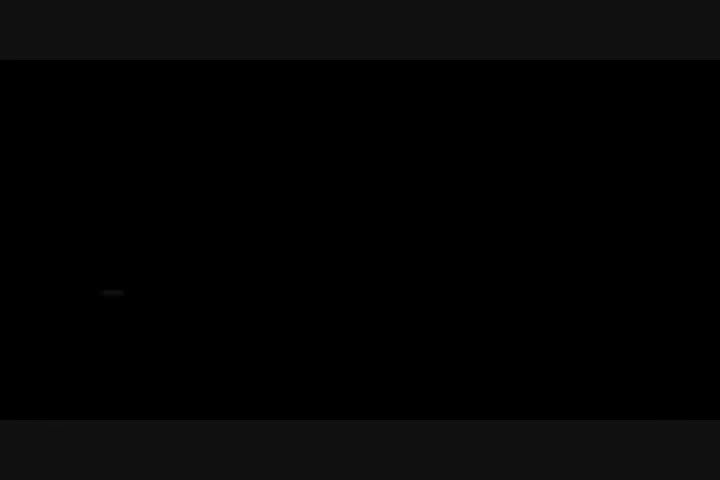